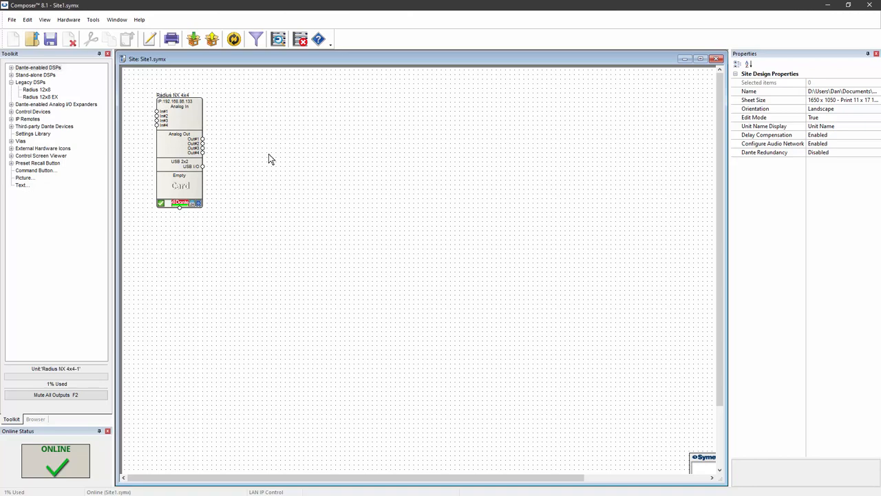
Step: Open the Tools menu of the Radius NX 4x4 site design
click(93, 20)
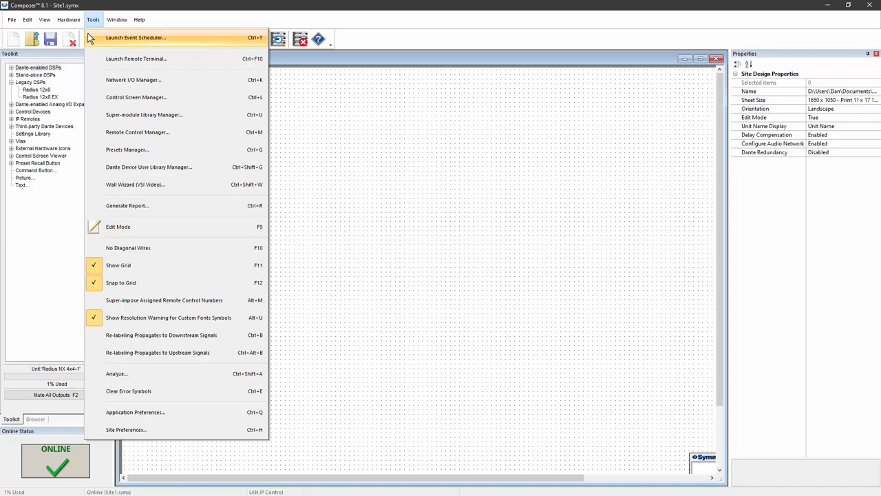
Step: Compare the Radius unit's time with the PC clock in the Event Scheduler, then exit
click(135, 38)
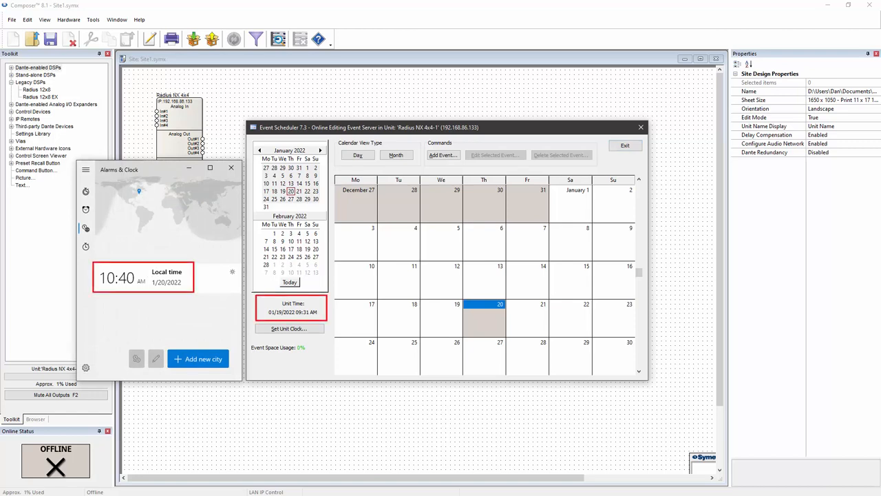
click(231, 167)
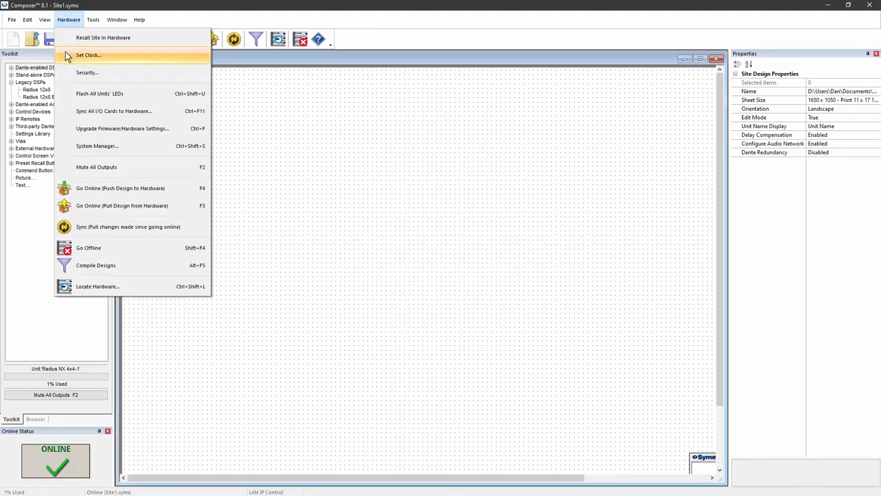
Step: In Set Clock, choose 'Set all Units in Design to Specific Clock Settings'
click(87, 55)
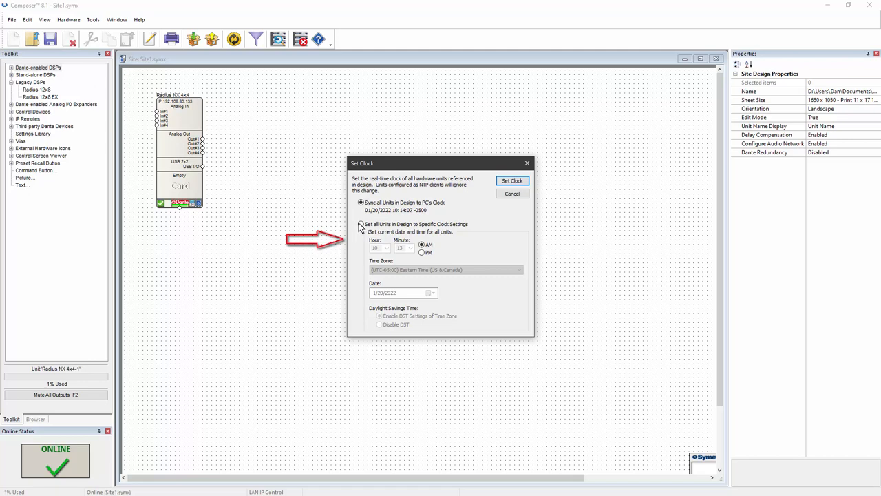
click(361, 224)
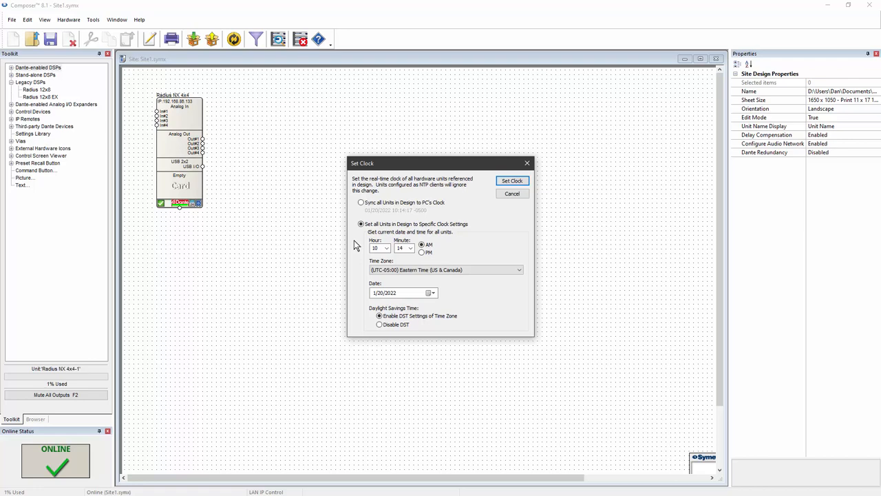
mouse_move(467, 201)
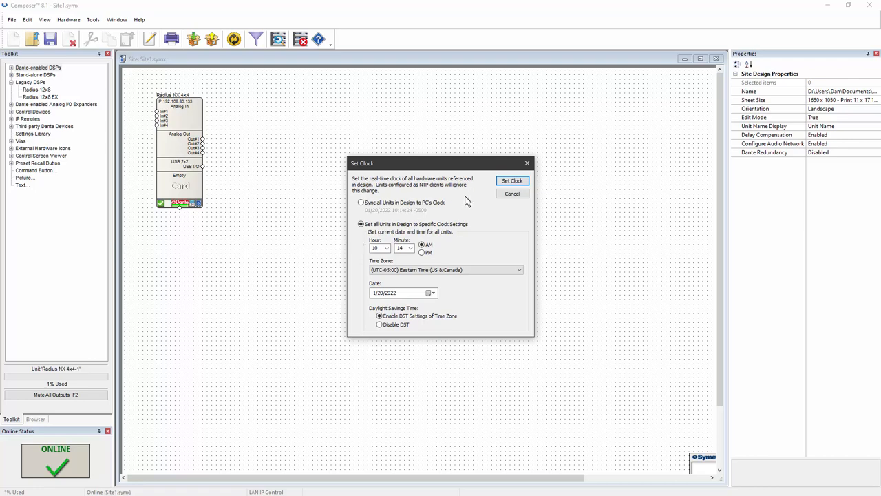
Step: Review the 10:14 AM, Eastern Time, 1/20/2022 clock fields and close Set Clock
click(512, 180)
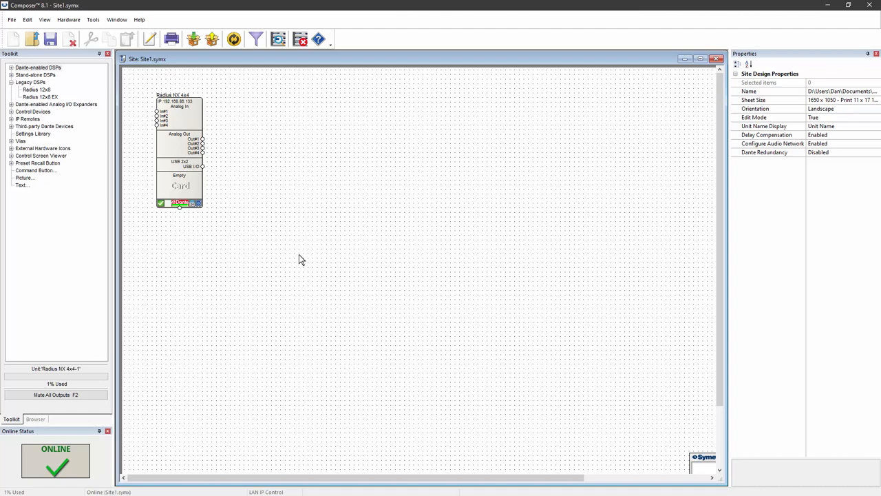
mouse_move(291, 284)
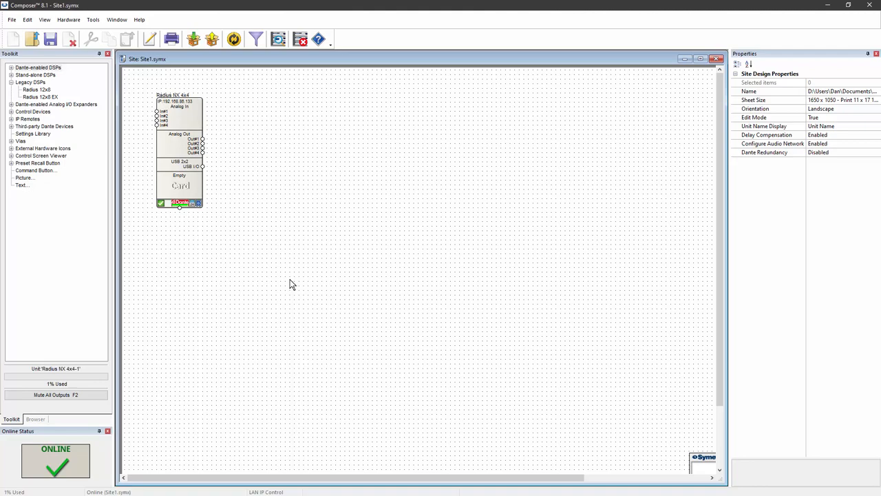
mouse_move(261, 202)
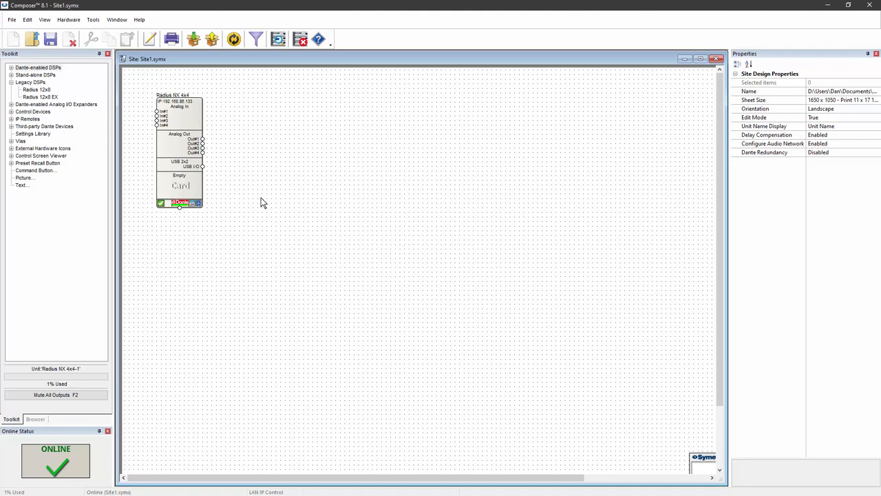
Step: Open Unit Properties from the Radius NX 4x4 block's context menu
right_click(179, 148)
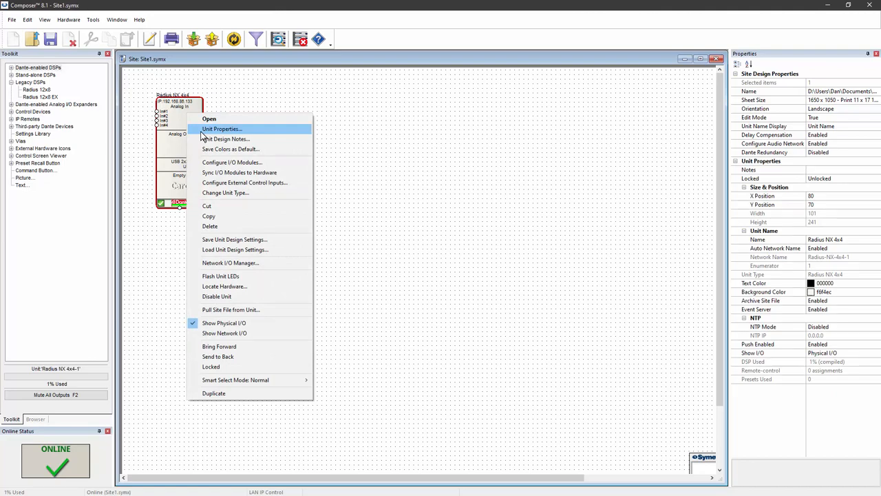
click(222, 128)
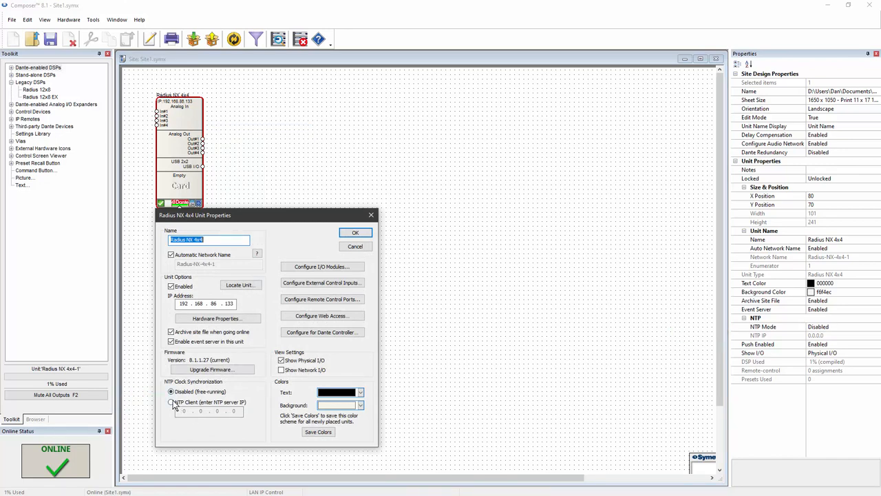
Step: Select NTP Client with server IP 132.163.97.6 and confirm with OK
click(171, 402)
text(192 . 163 . 97)
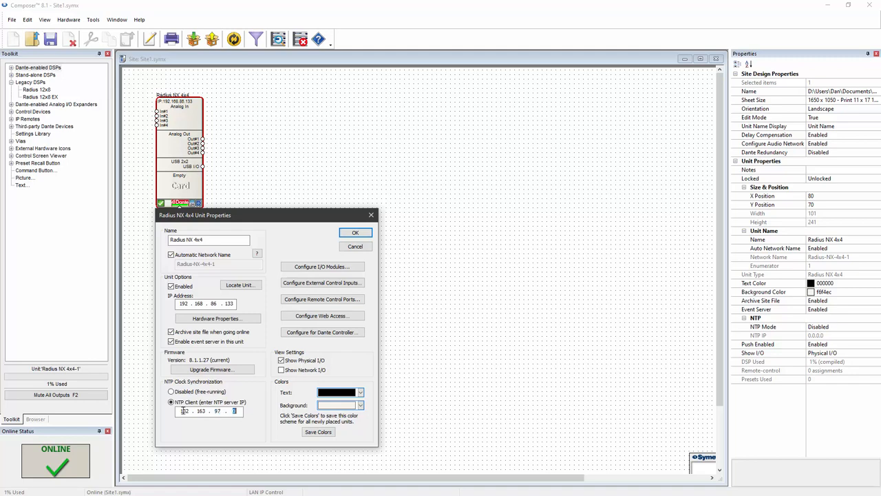
text(6)
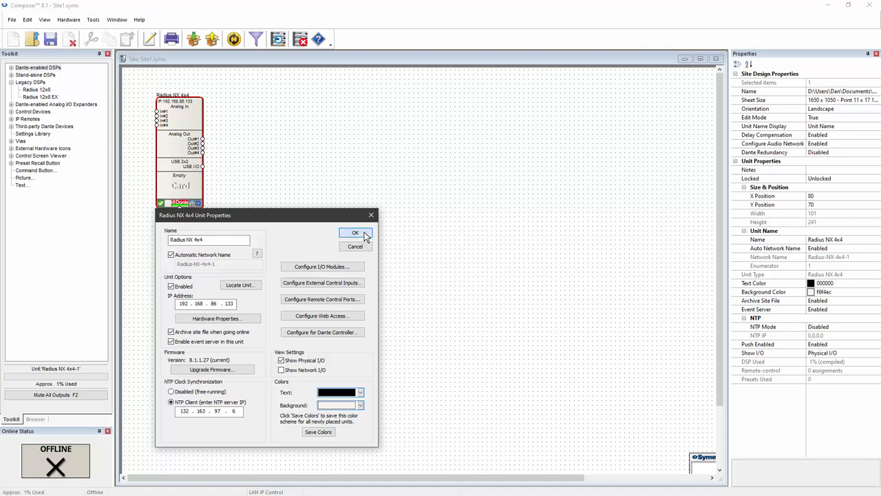
click(355, 231)
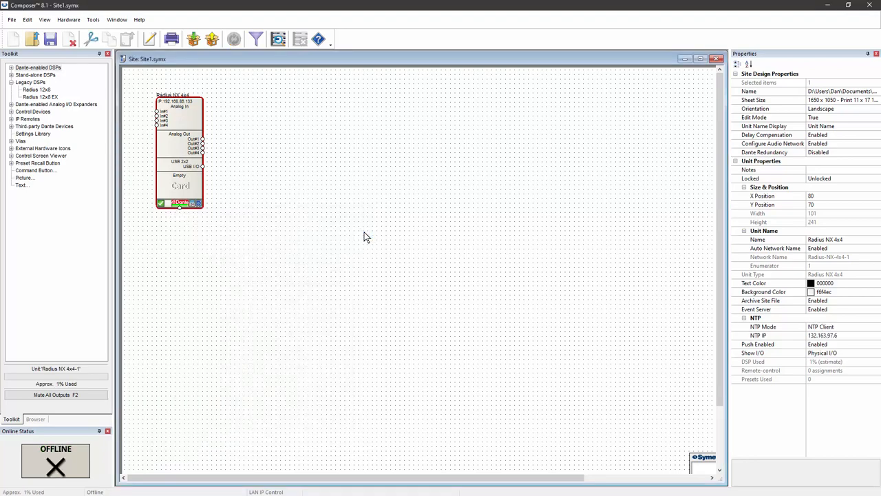